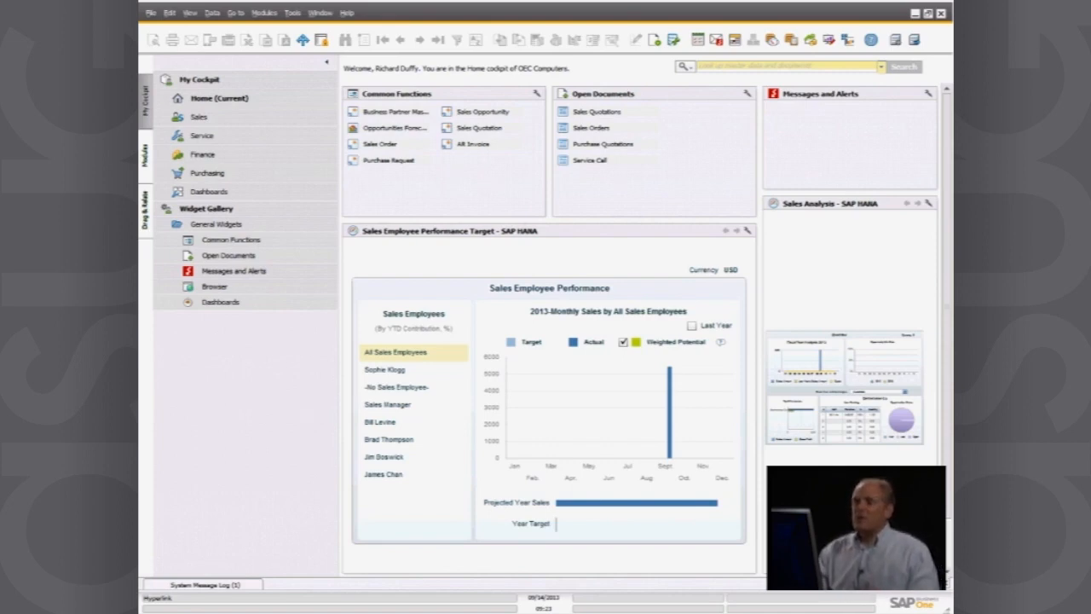
mouse_move(655, 287)
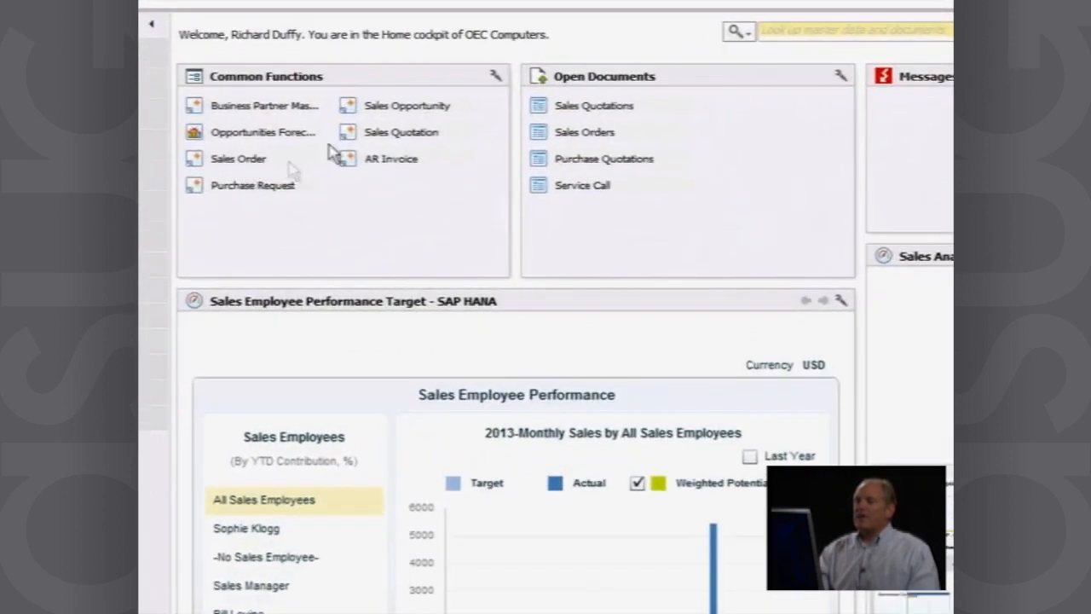
Start a new Sales Quotation from Common Functions on the Home cockpit.
left_click(400, 133)
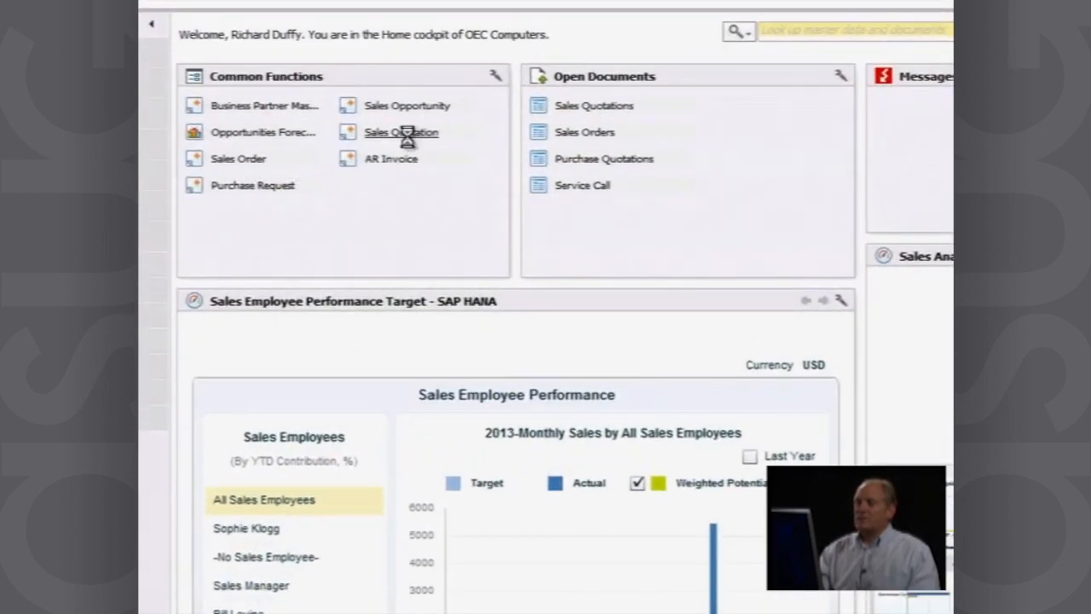
left_click(401, 133)
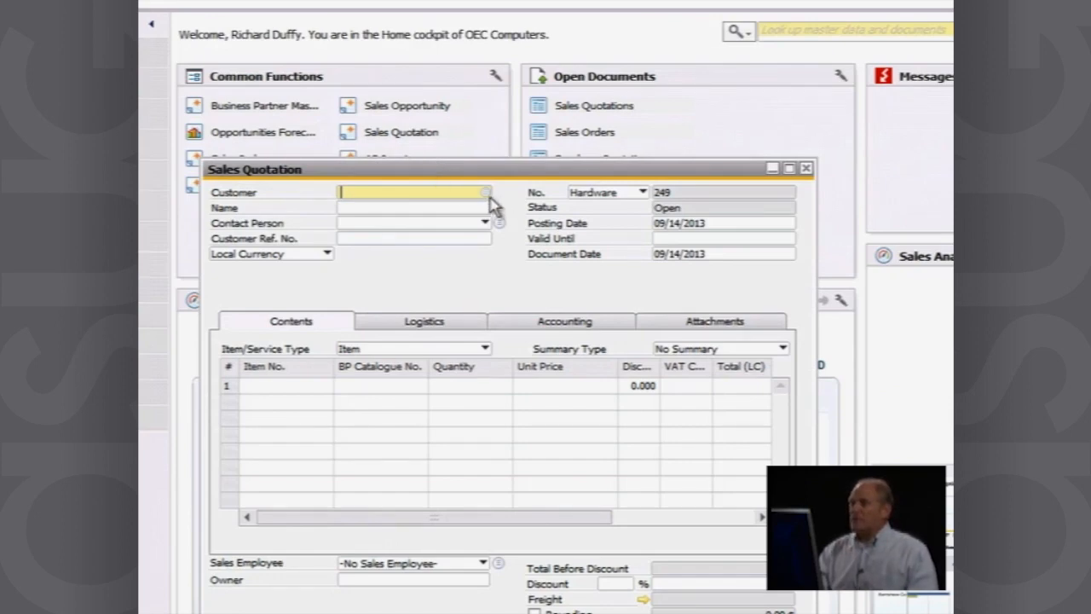
Choose Earthshaker Corporation as customer and enter customer reference 'PO No 345'.
left_click(486, 191)
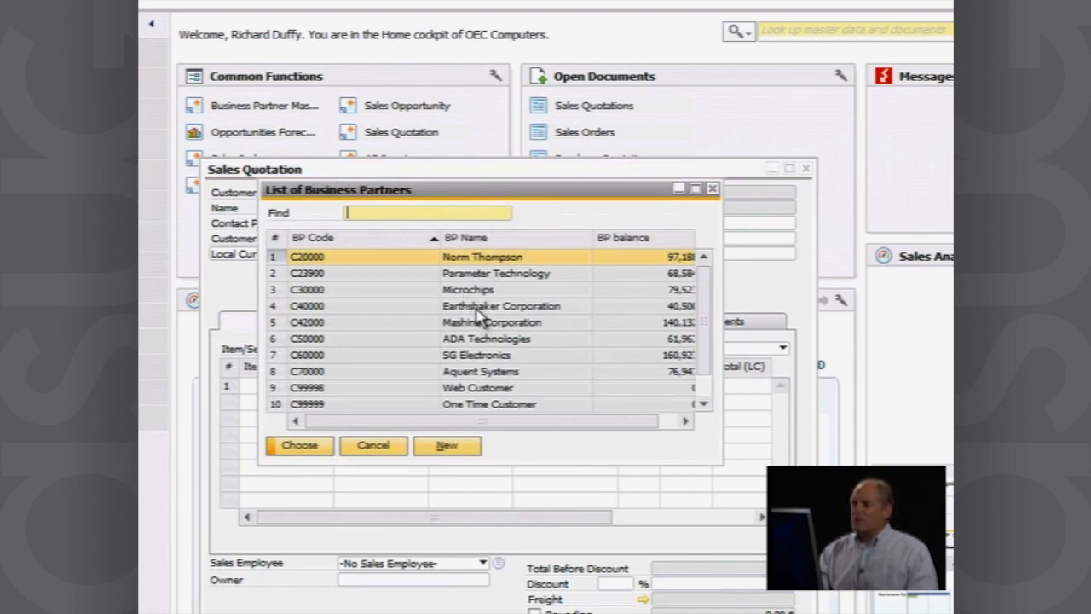
double_click(501, 305)
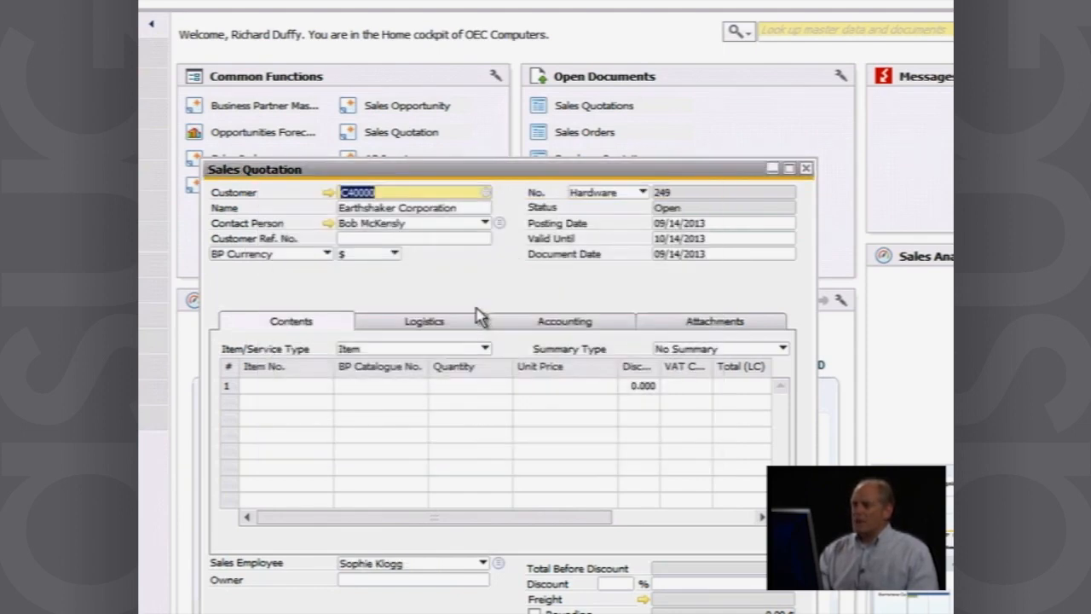
mouse_move(389, 252)
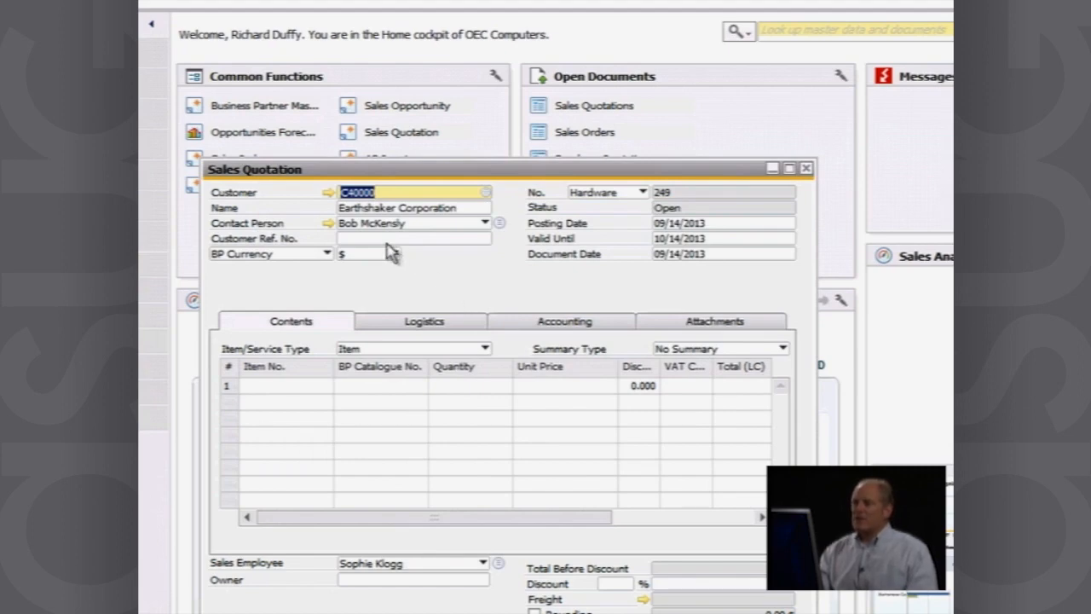
left_click(413, 239)
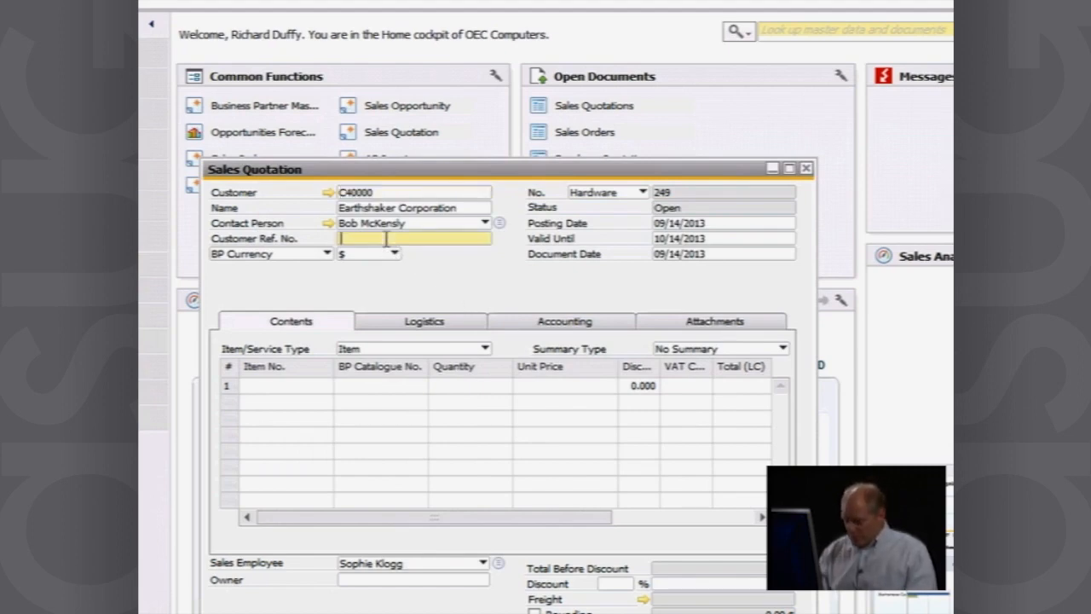
type("PO No 3")
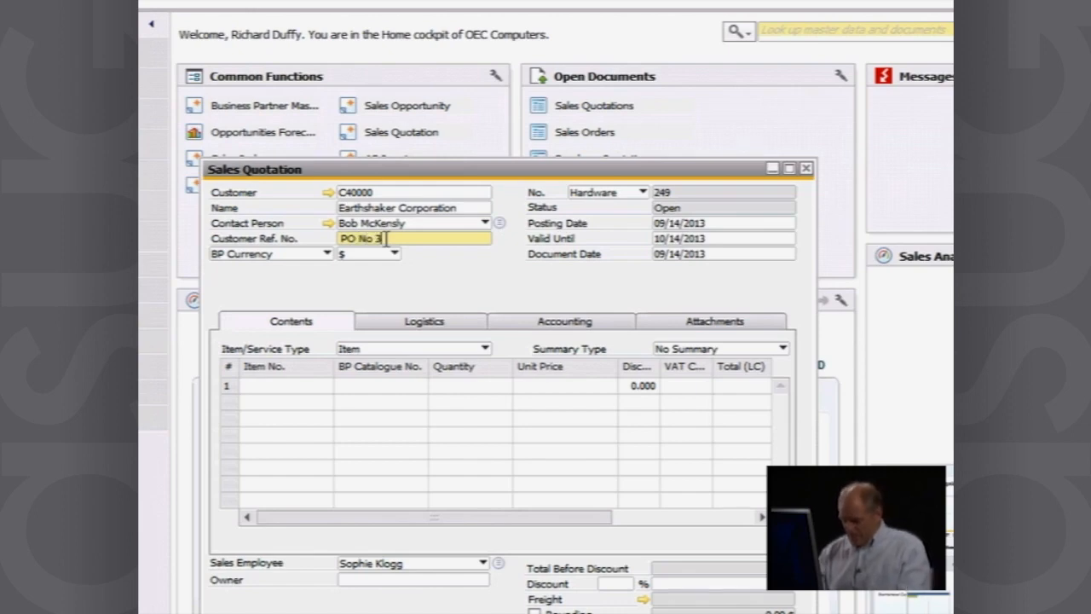
type("45")
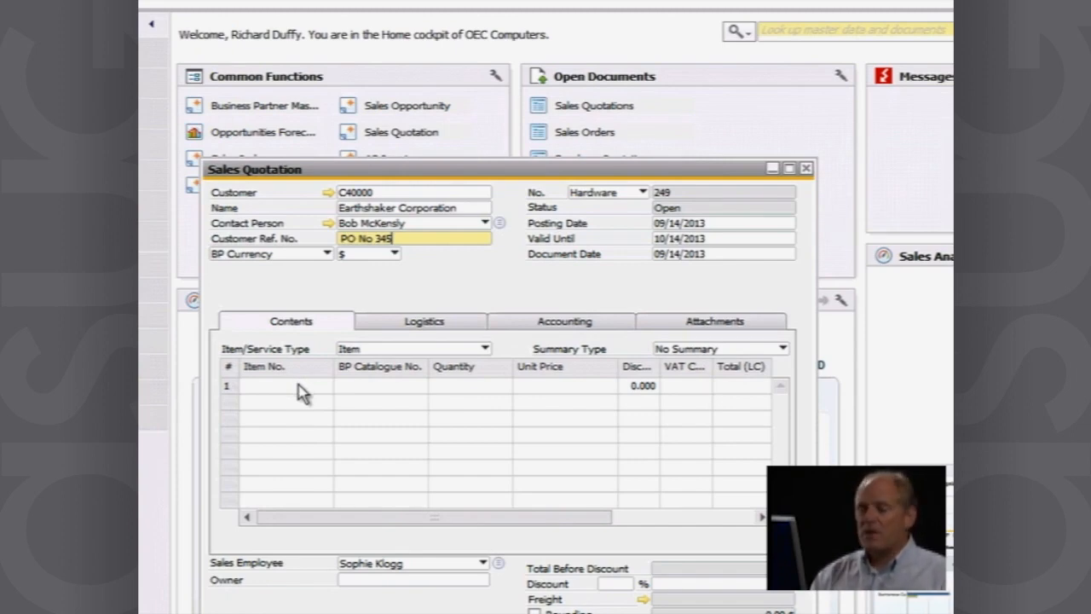
Add item rows A00001, A00002 and Printer Label B10000, each with quantity 1.
left_click(290, 386)
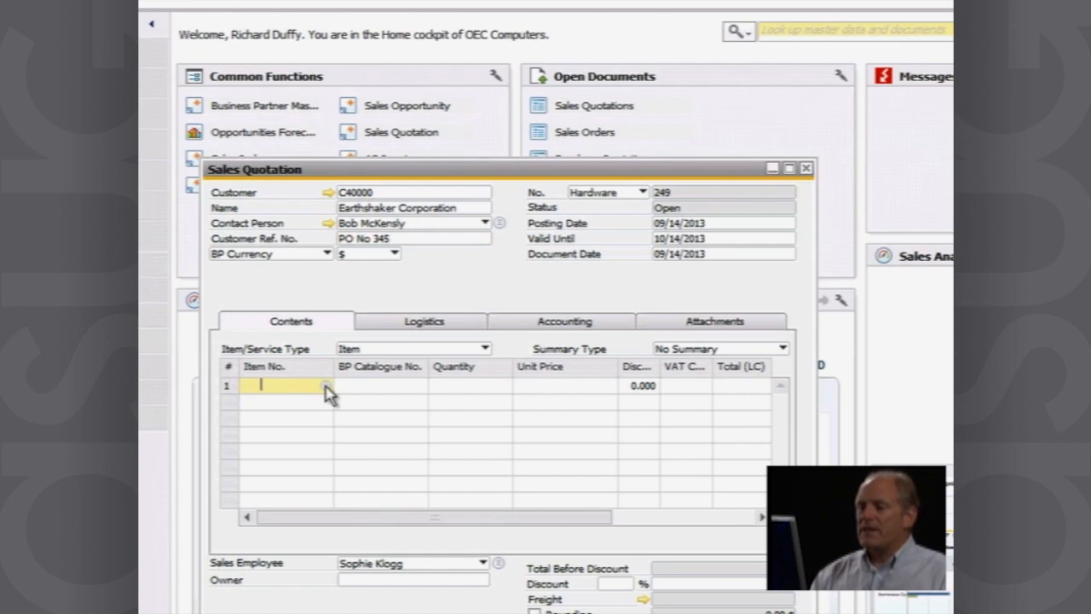
left_click(328, 385)
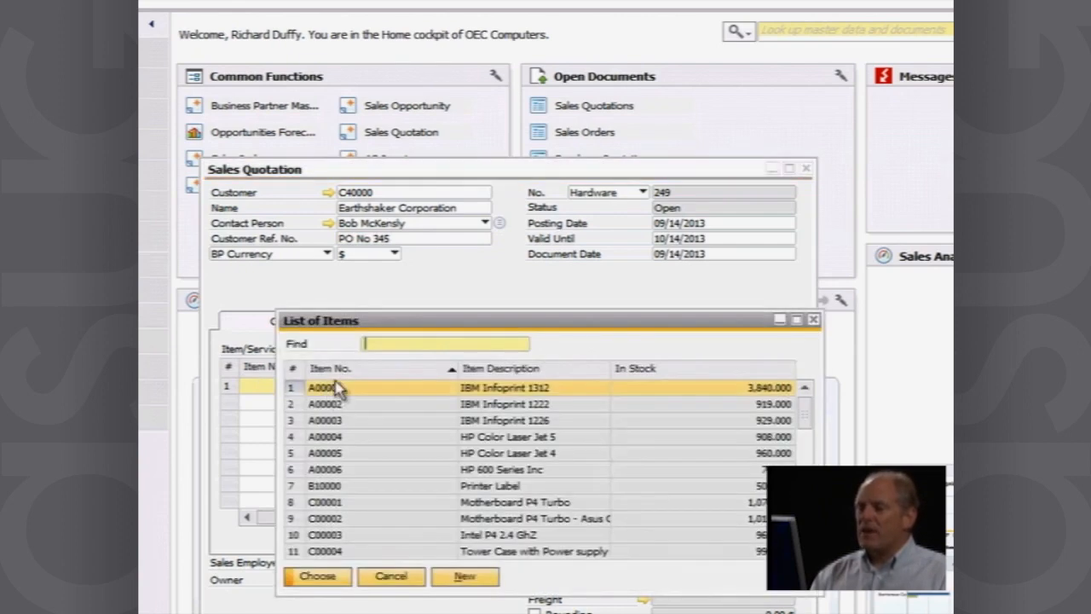
double_click(320, 387)
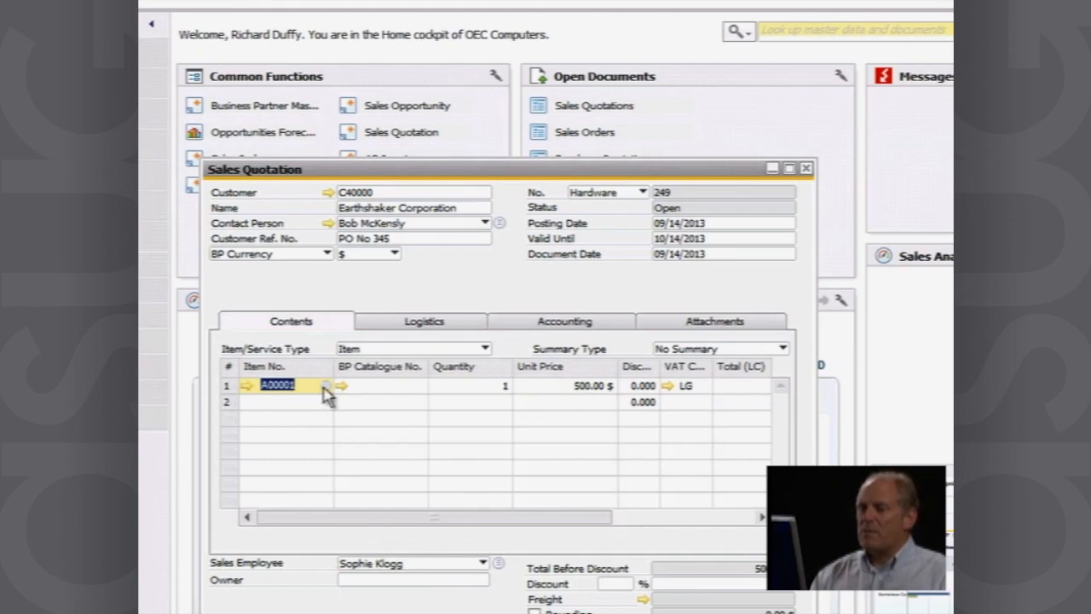
left_click(286, 403)
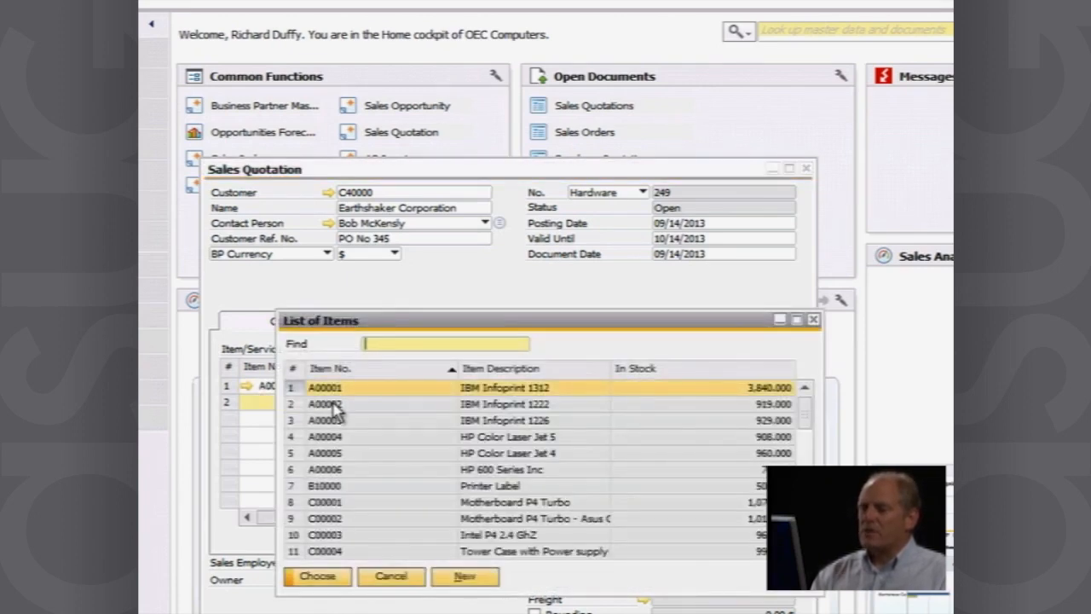
left_click(317, 576)
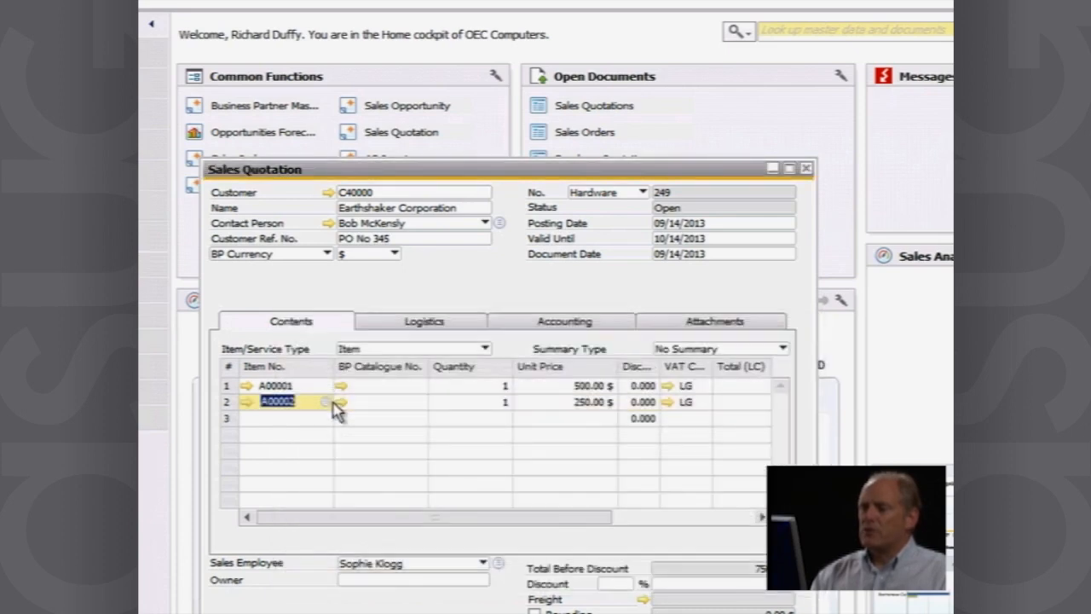
mouse_move(311, 427)
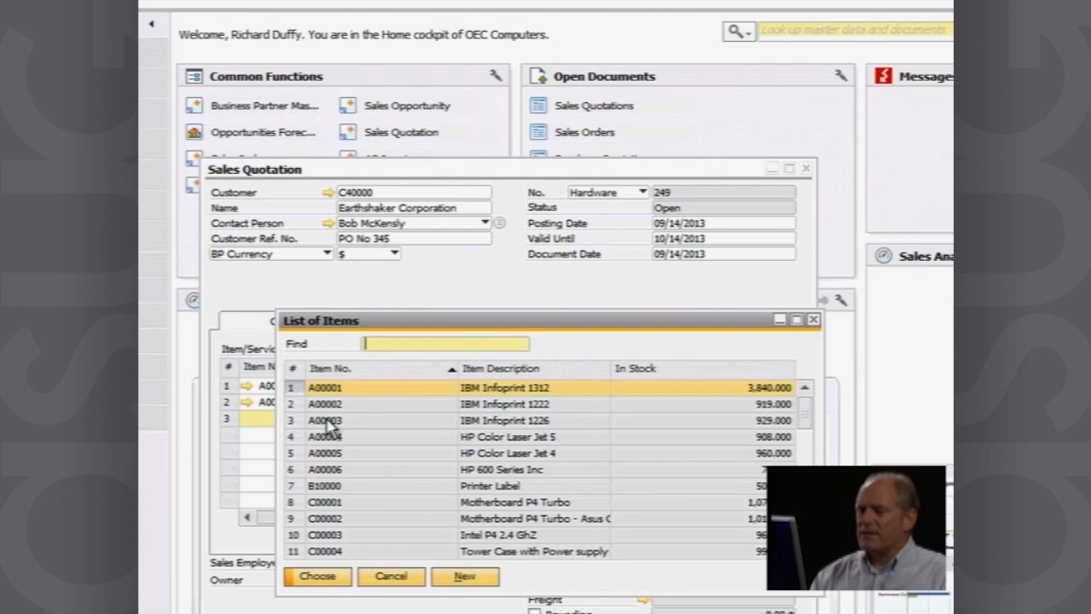
mouse_move(328, 486)
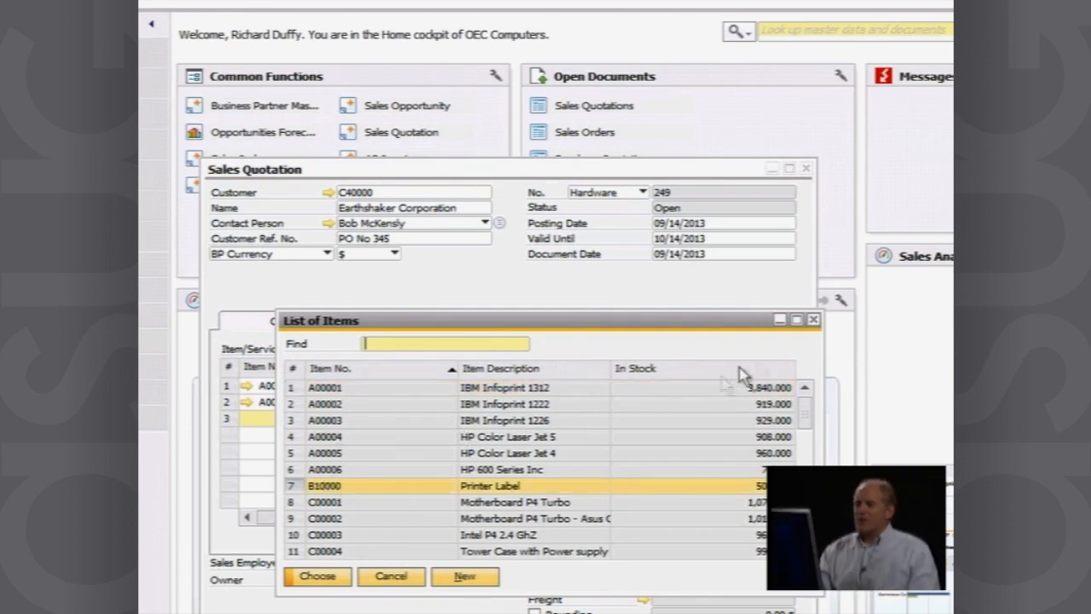
mouse_move(713, 544)
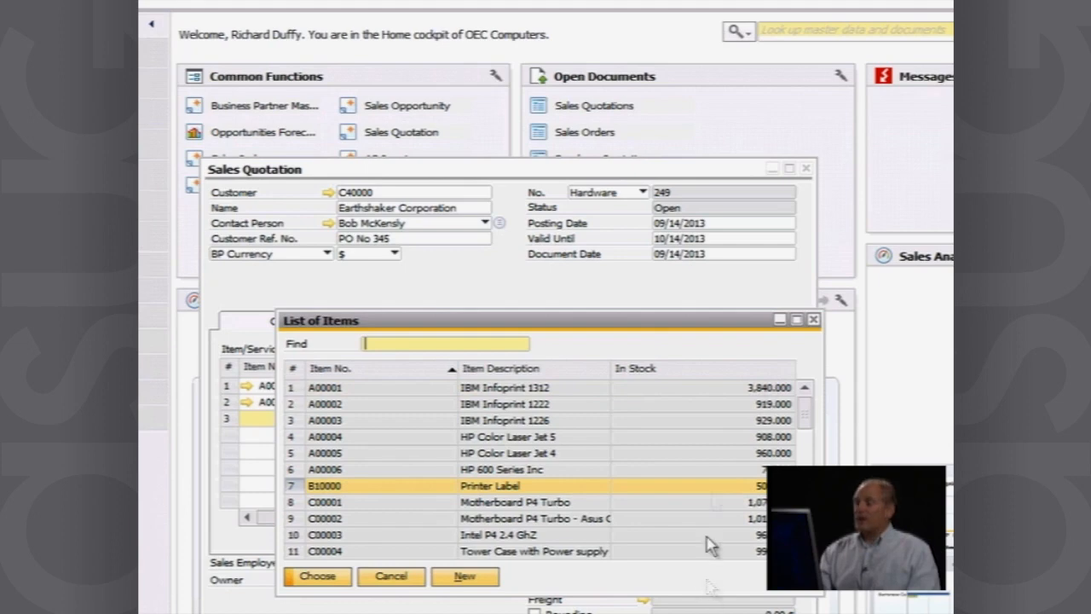
mouse_move(736, 400)
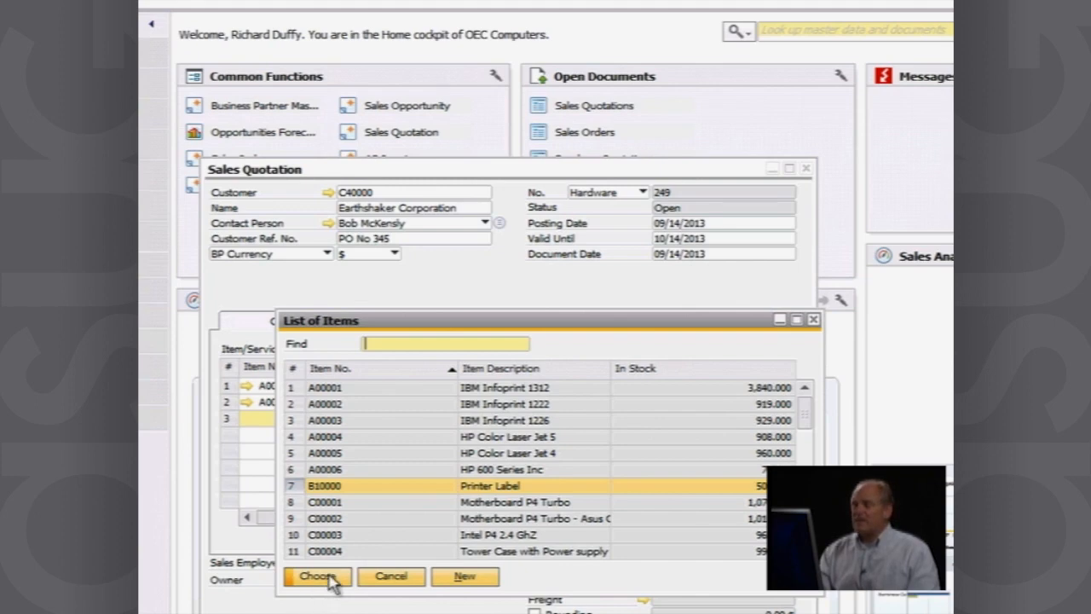
left_click(318, 576)
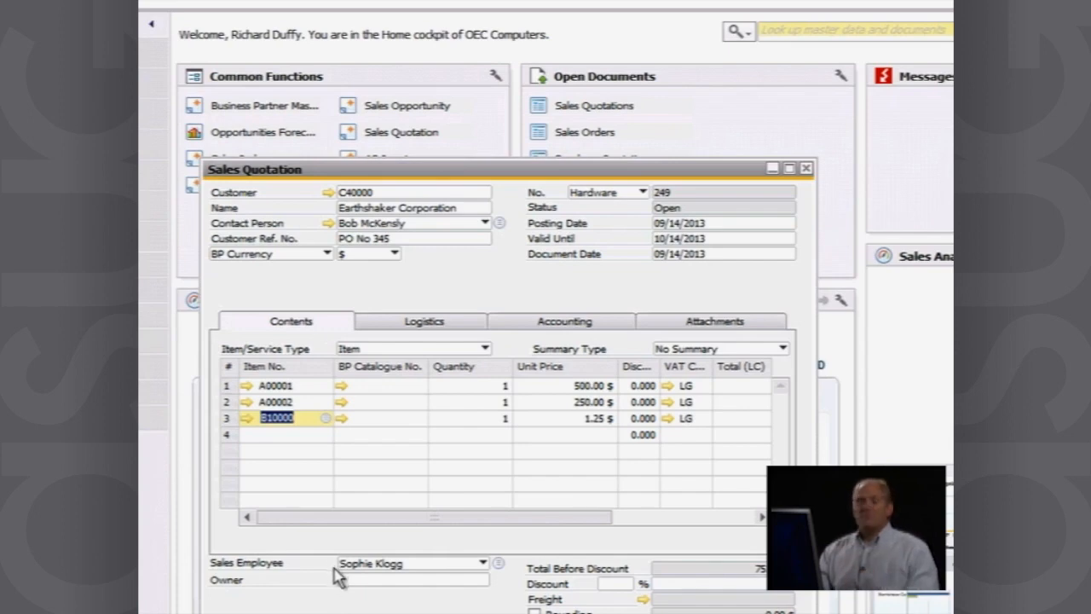
mouse_move(413, 322)
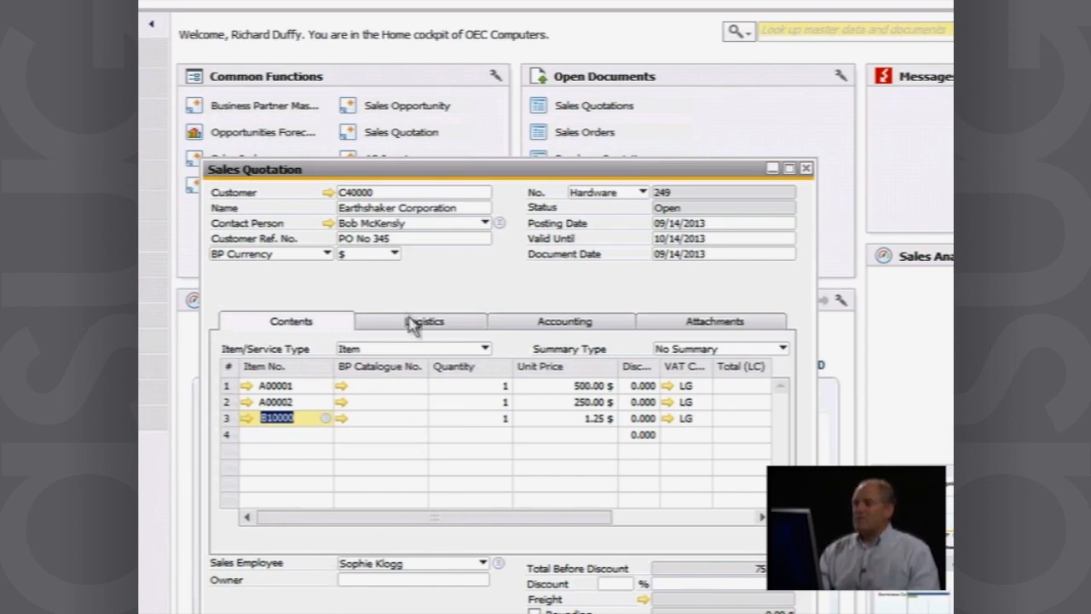
Review the Logistics and Accounting details, then add the 751.25 $ quotation.
left_click(430, 321)
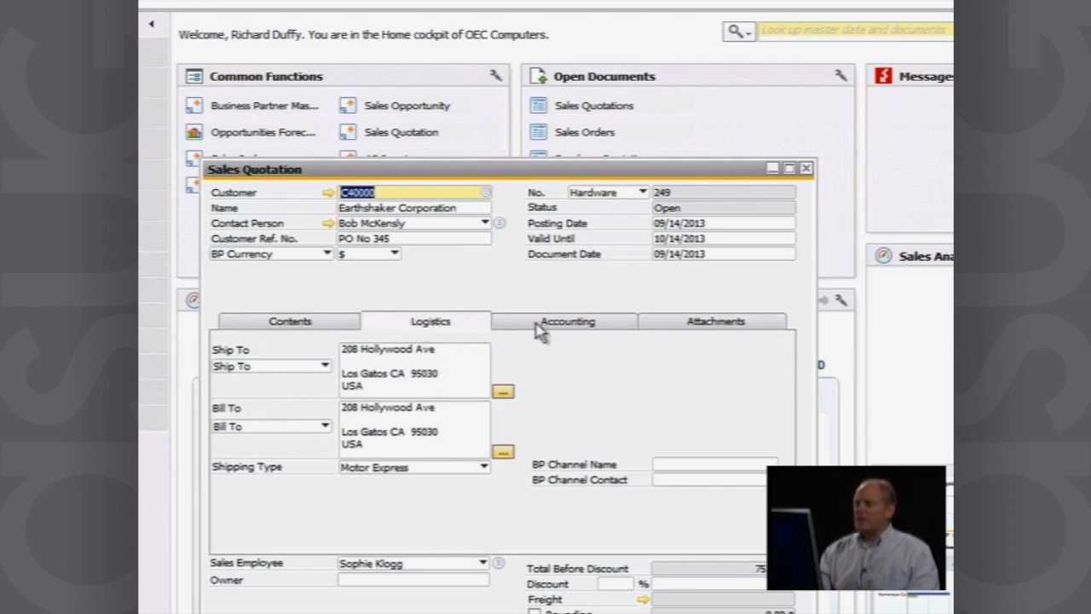
left_click(566, 321)
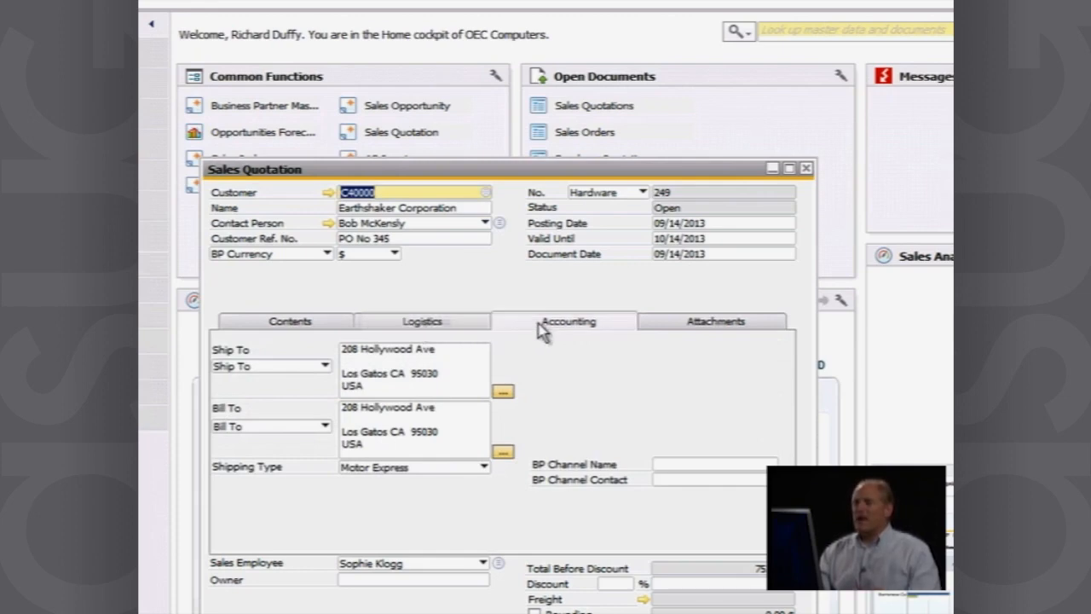
left_click(568, 321)
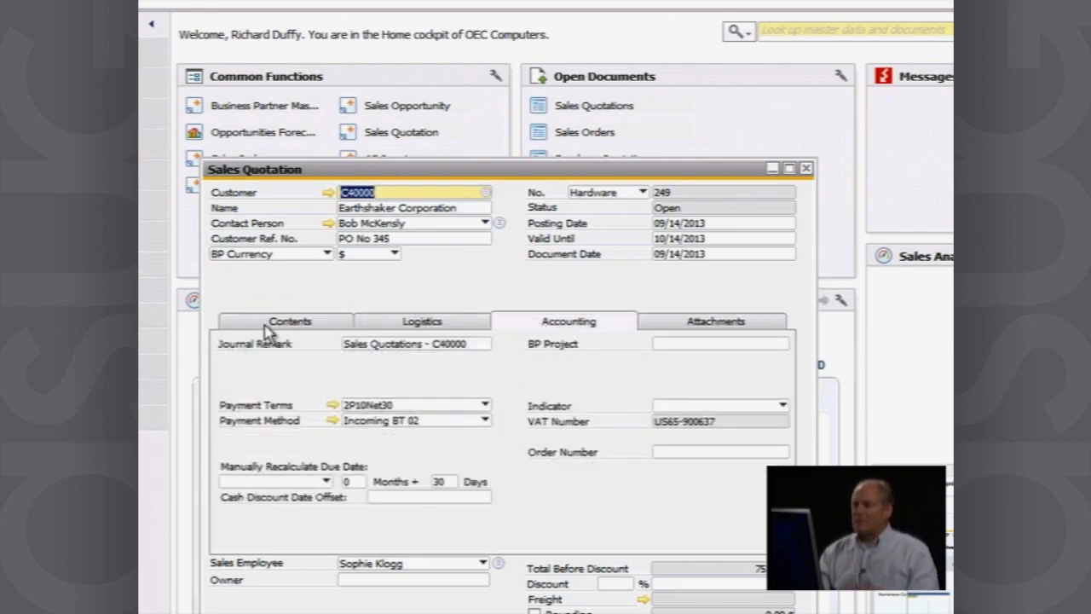
left_click(290, 321)
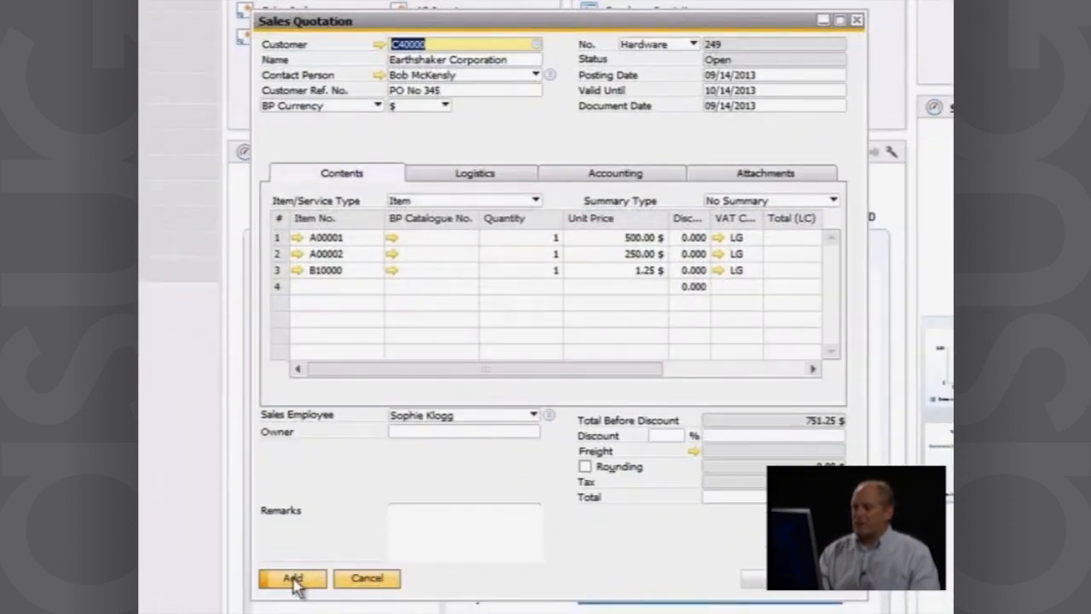
left_click(292, 578)
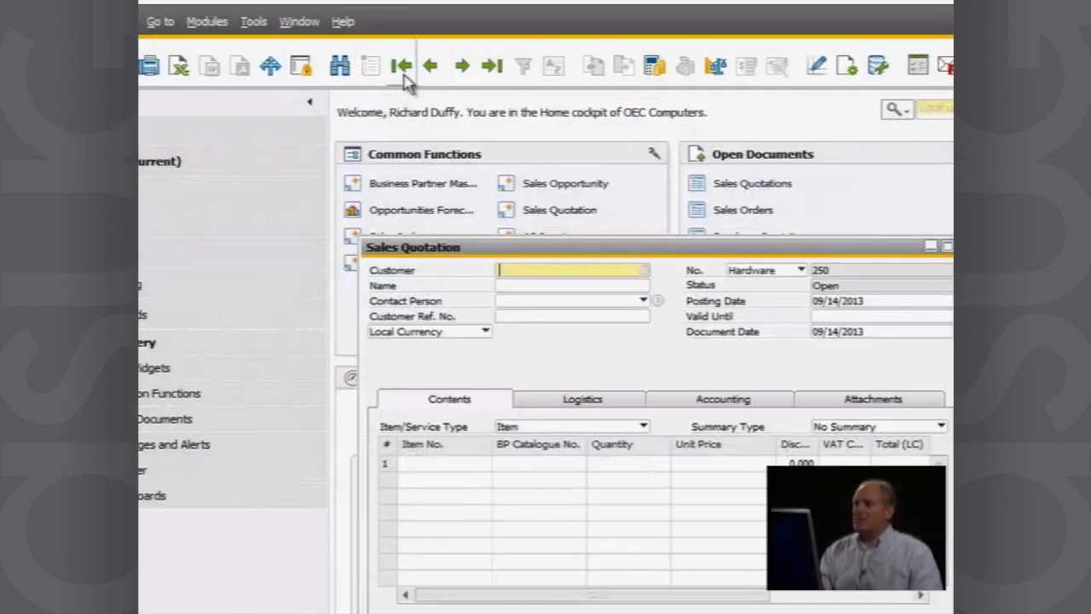
mouse_move(491, 65)
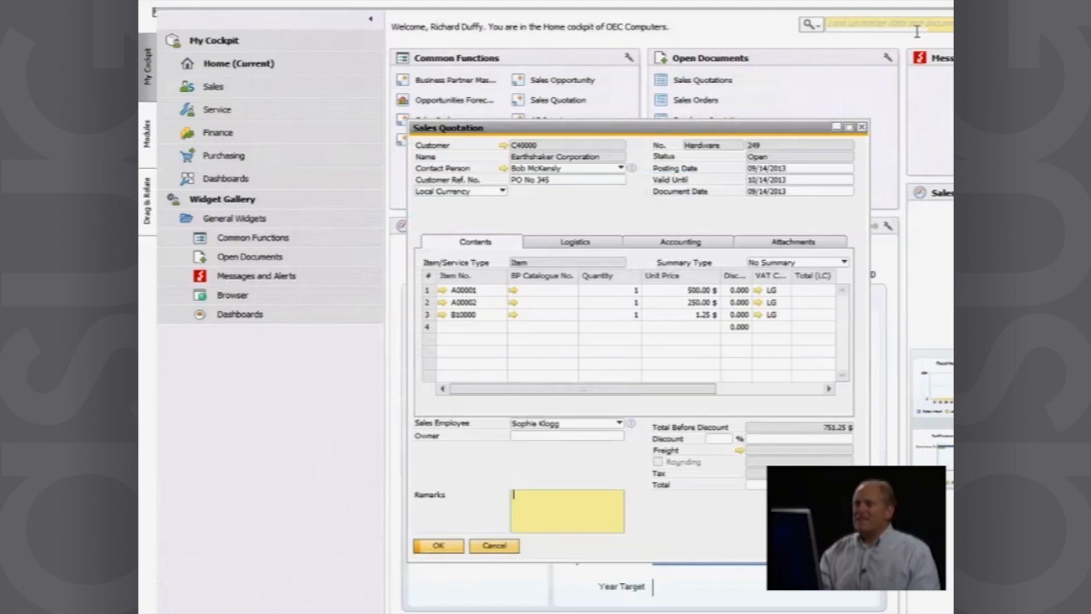
mouse_move(908, 48)
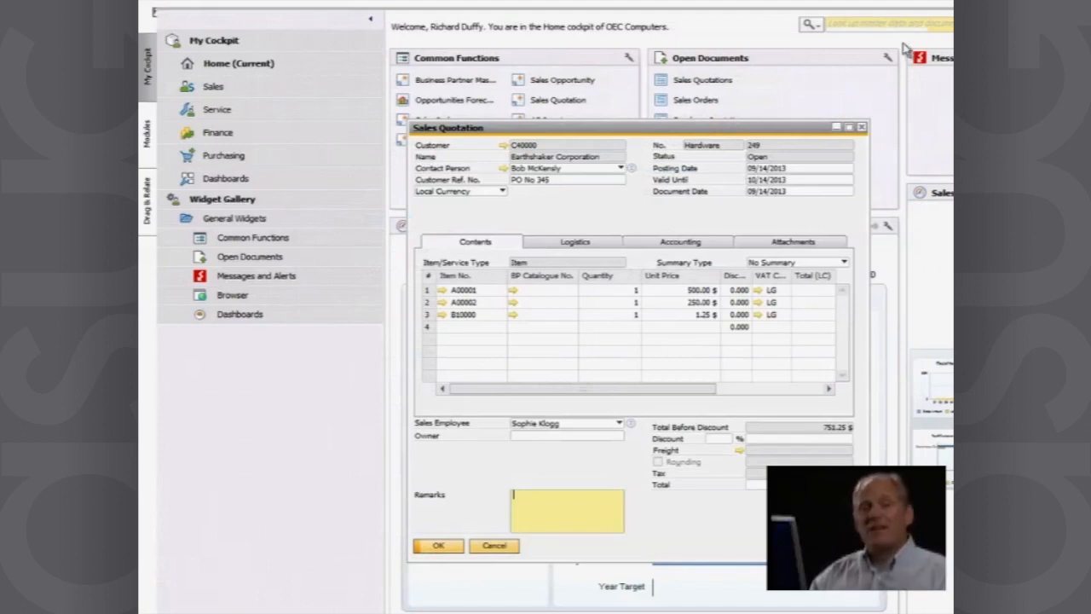
mouse_move(877, 128)
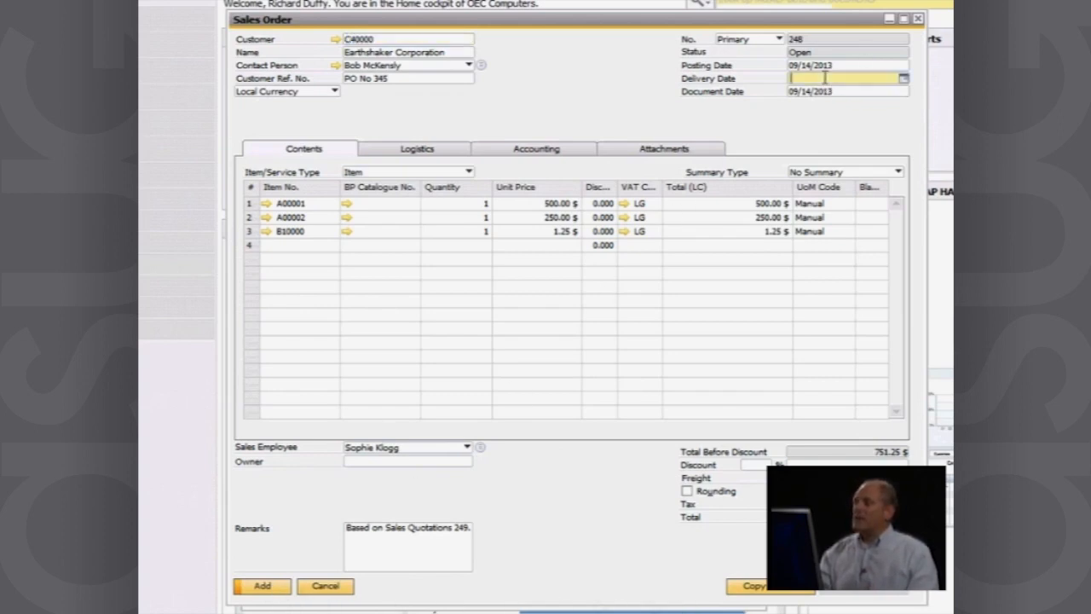
Set delivery date 09/14/2014, apply it to all rows, and add the sales order.
type("d")
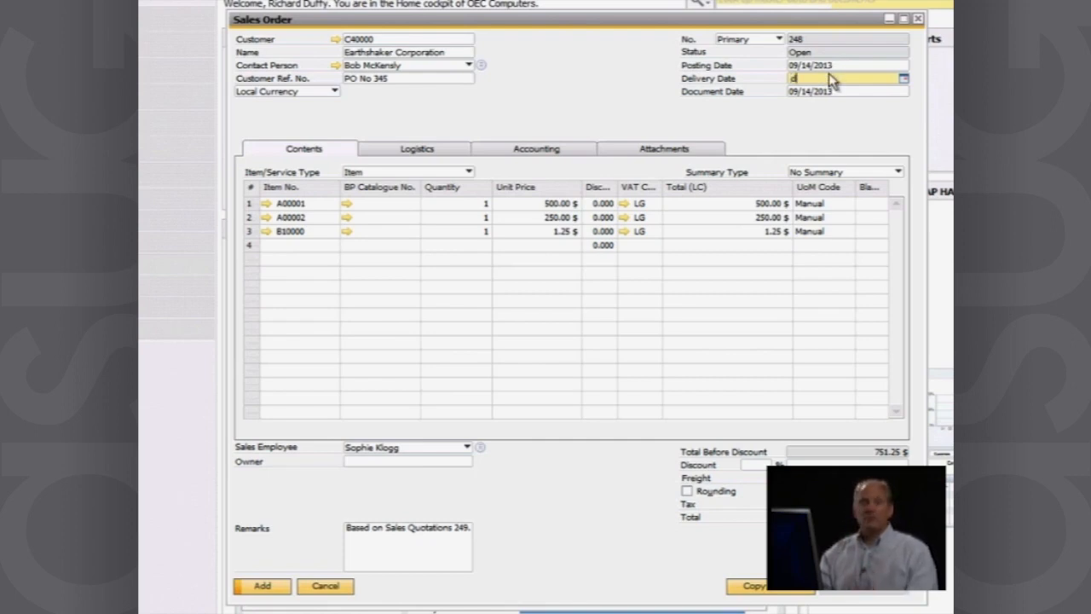
type("09/14/2014")
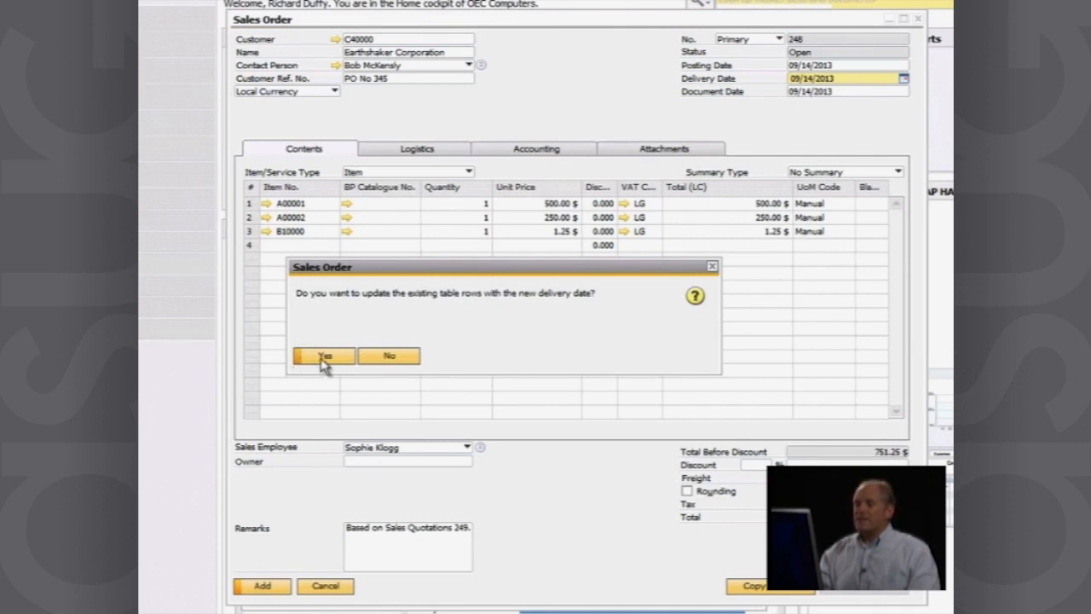
left_click(324, 356)
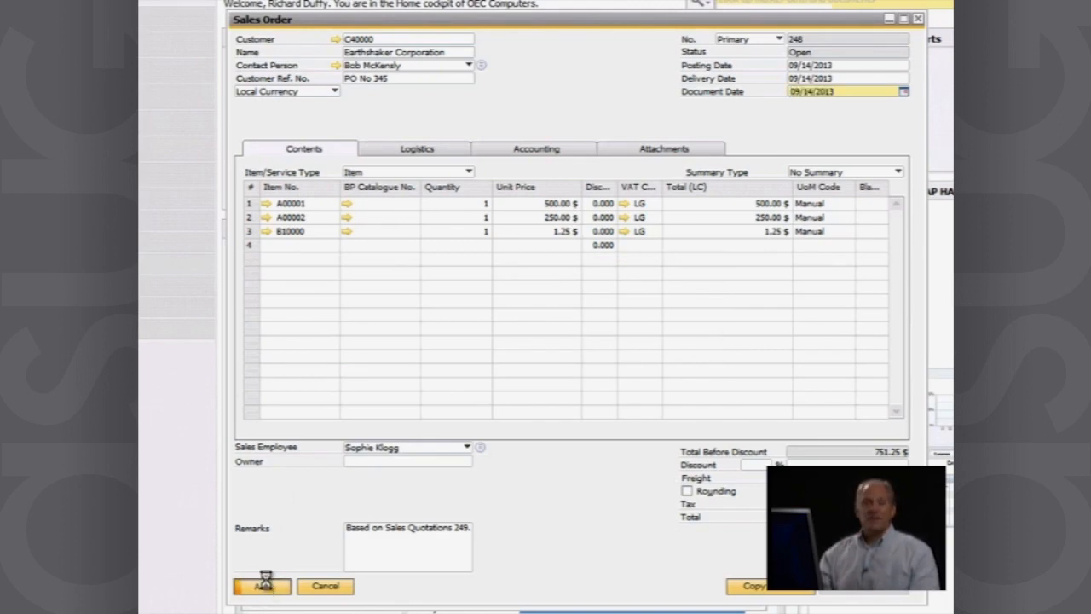
left_click(262, 587)
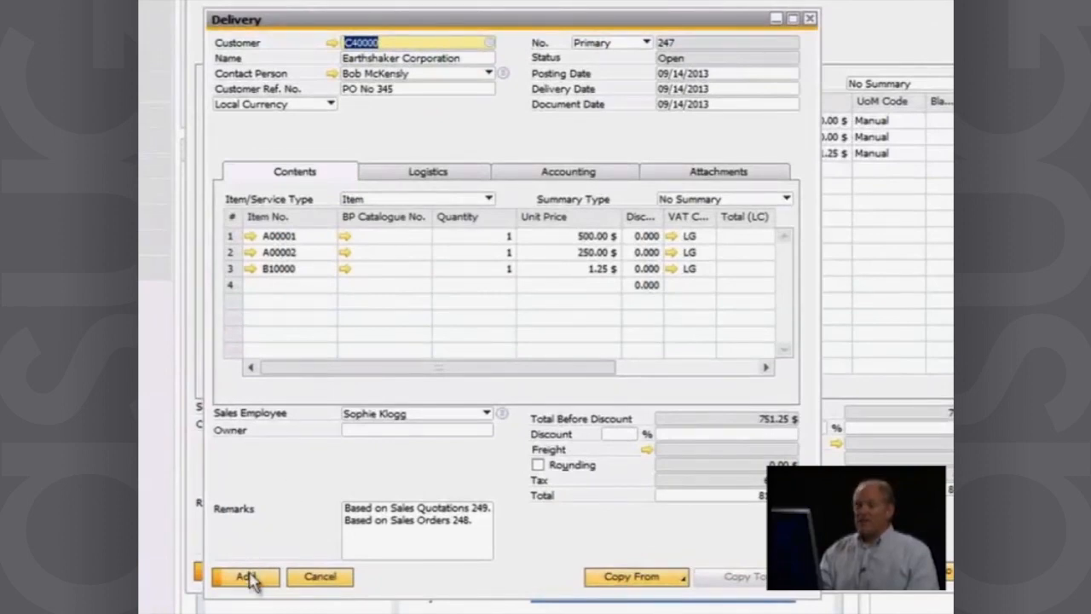
Add the delivery and confirm it becomes unchangeable, bringing up Batch Number Selection.
left_click(246, 577)
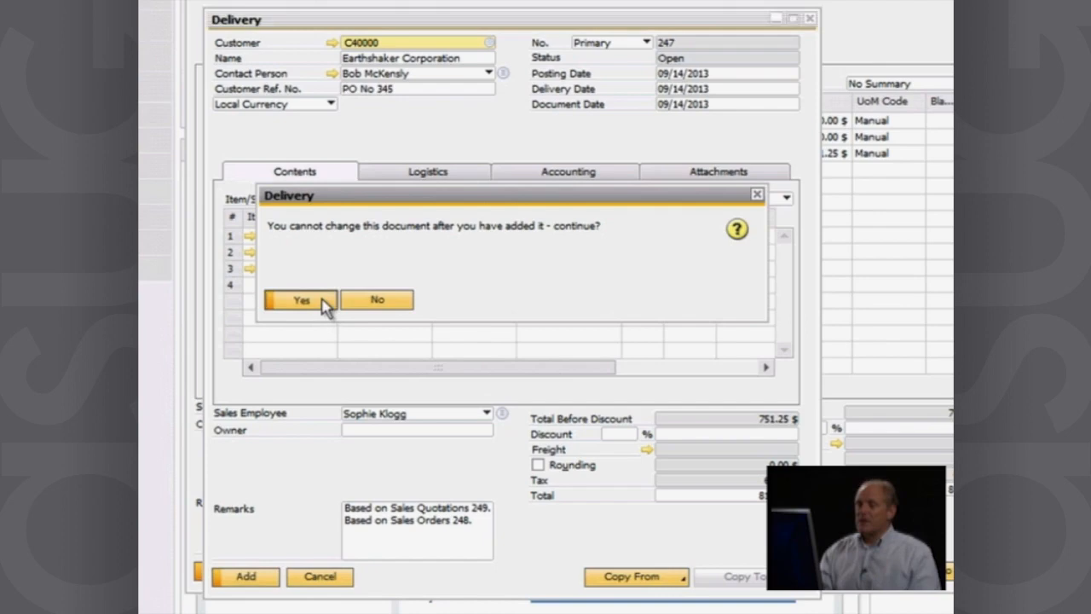
left_click(300, 300)
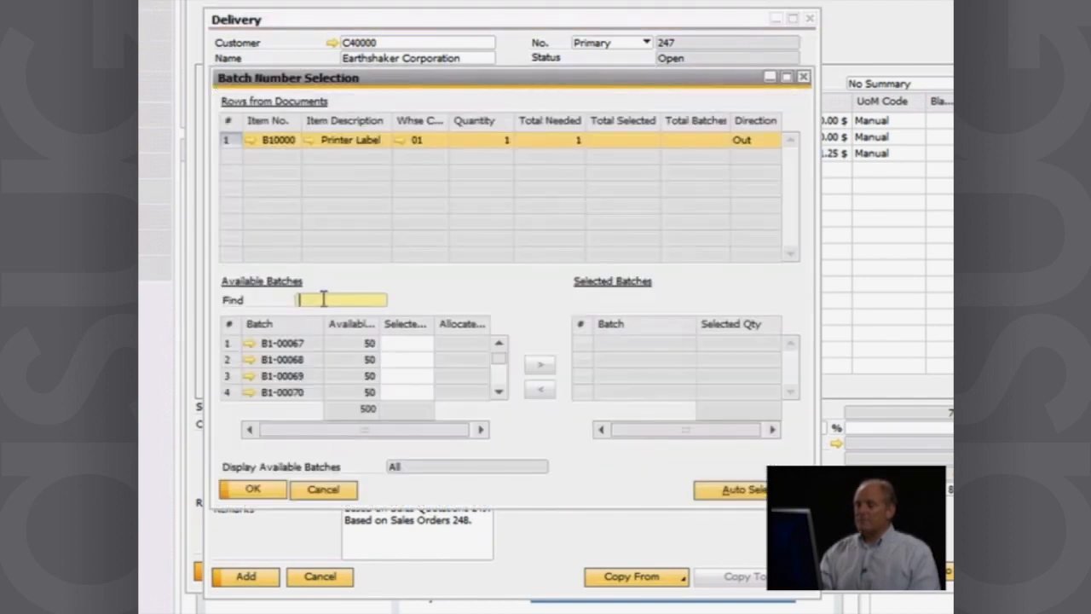
mouse_move(333, 259)
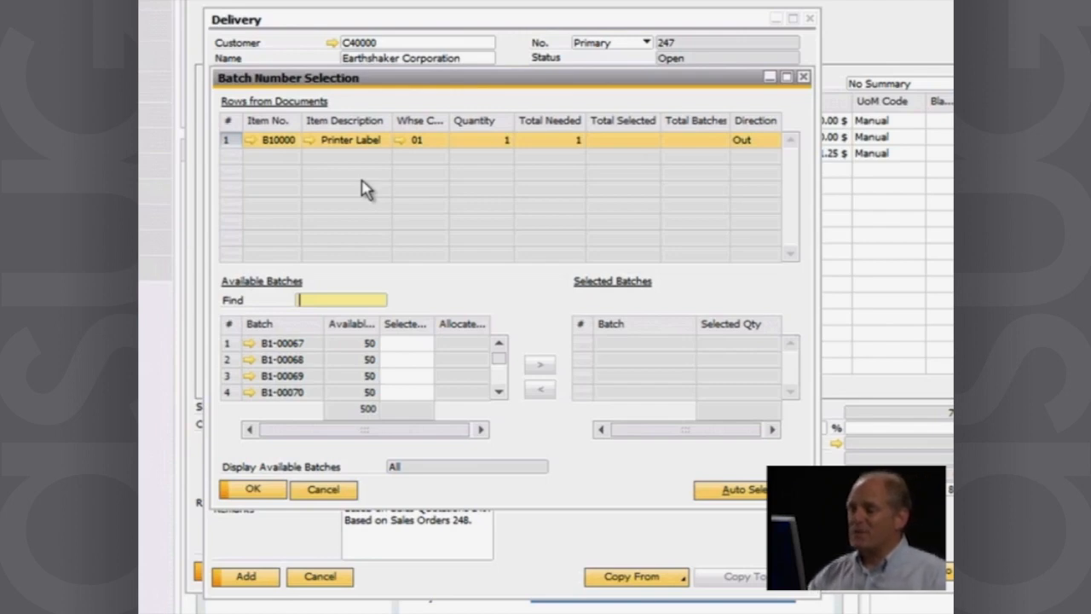
mouse_move(385, 333)
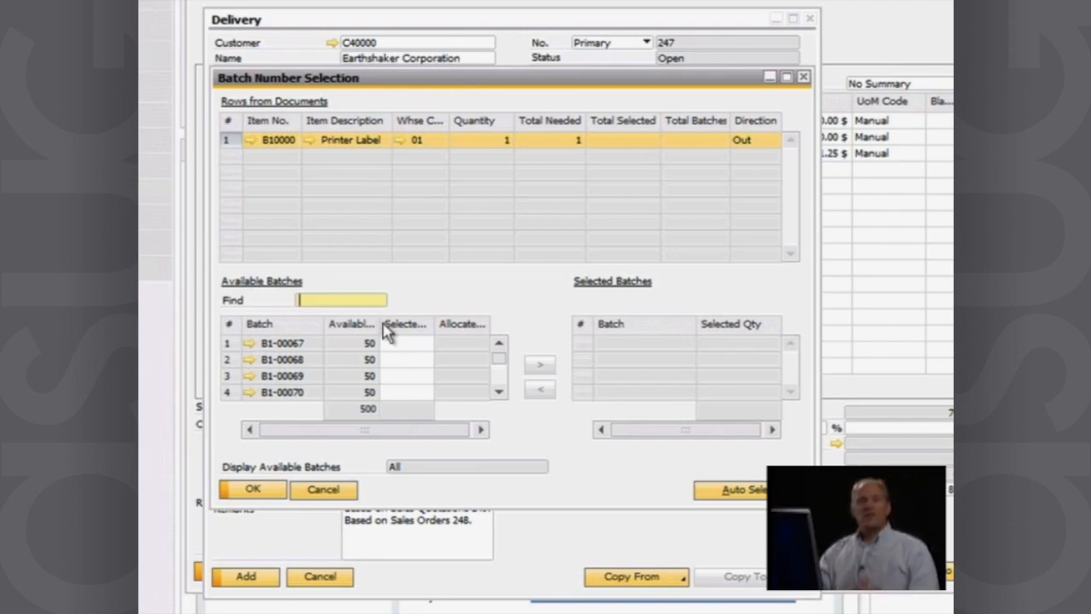
mouse_move(395, 344)
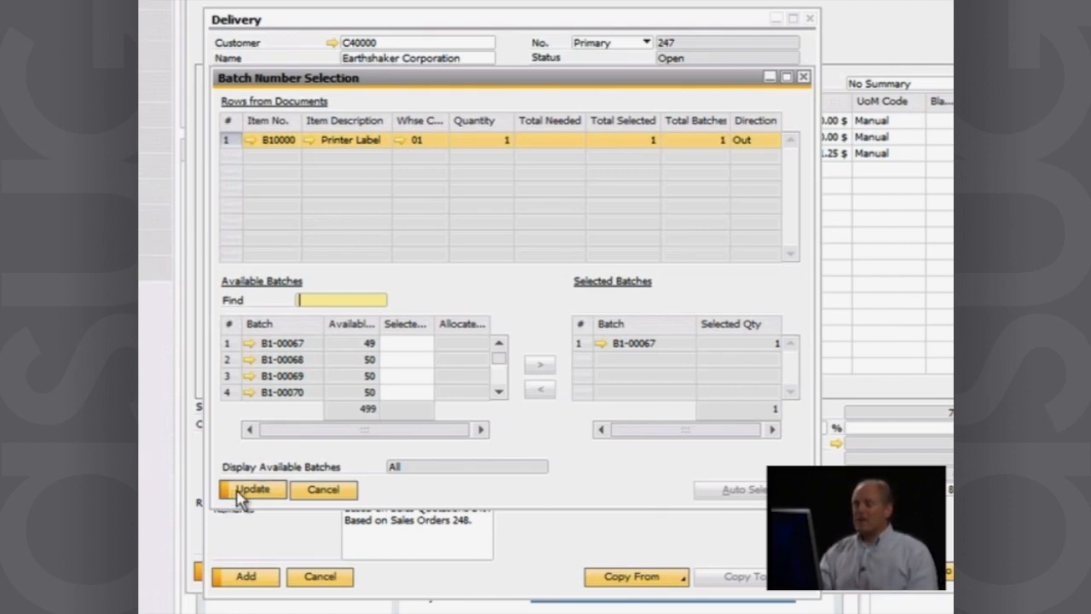
Update the batch allocation of one unit from B1-00067 for Printer Label B10000.
left_click(252, 488)
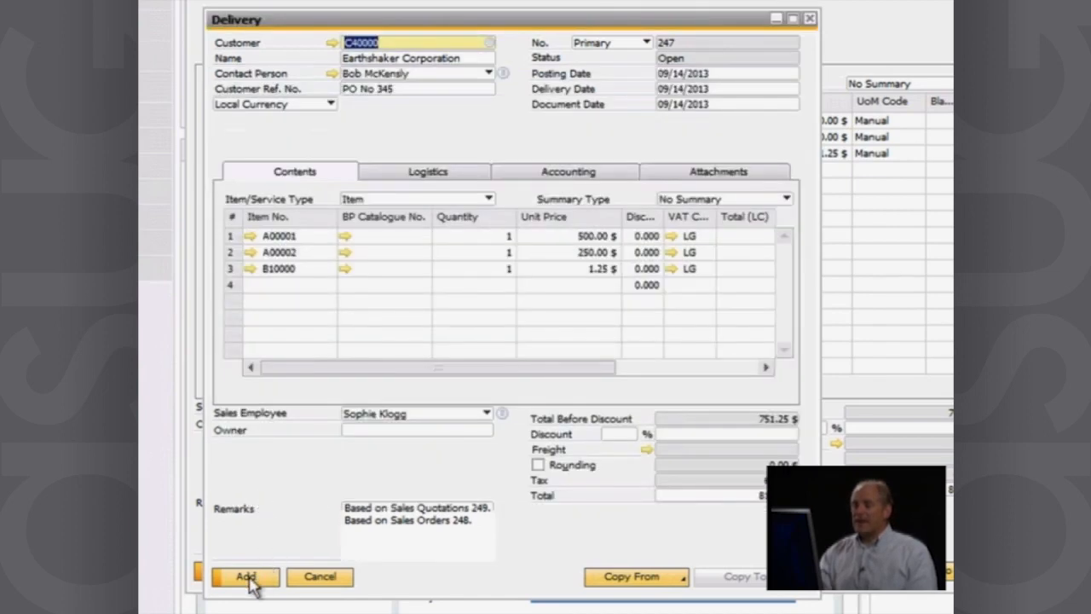
Add the delivery and confirm, finalising it at 818.87 $ including 67.62 $ tax.
left_click(245, 577)
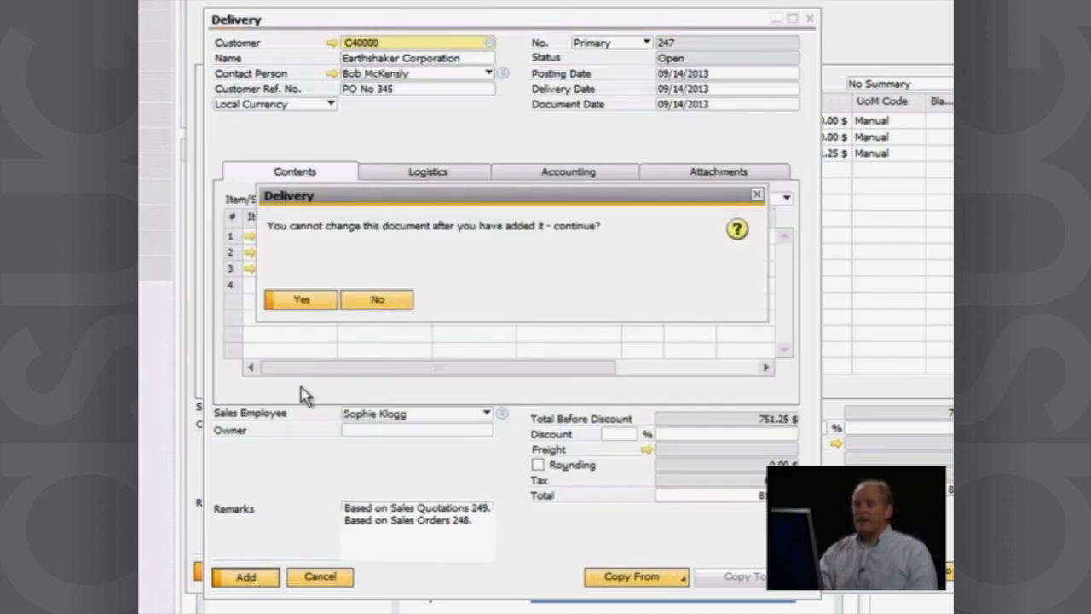
left_click(300, 300)
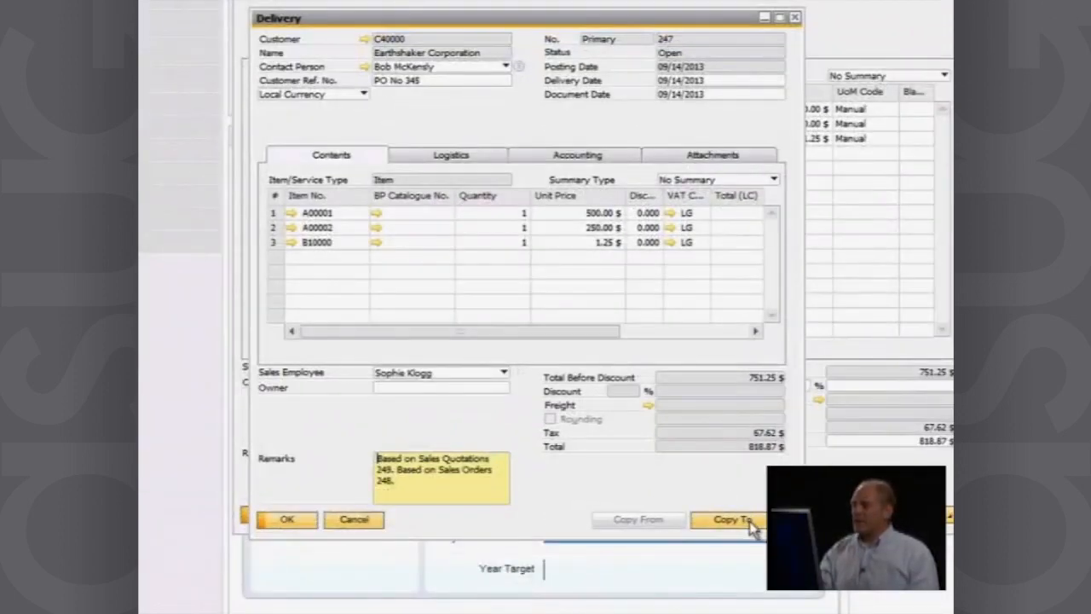
Copy the delivery to an A/R Invoice and add it, confirming the 818.87 $ invoice.
left_click(732, 518)
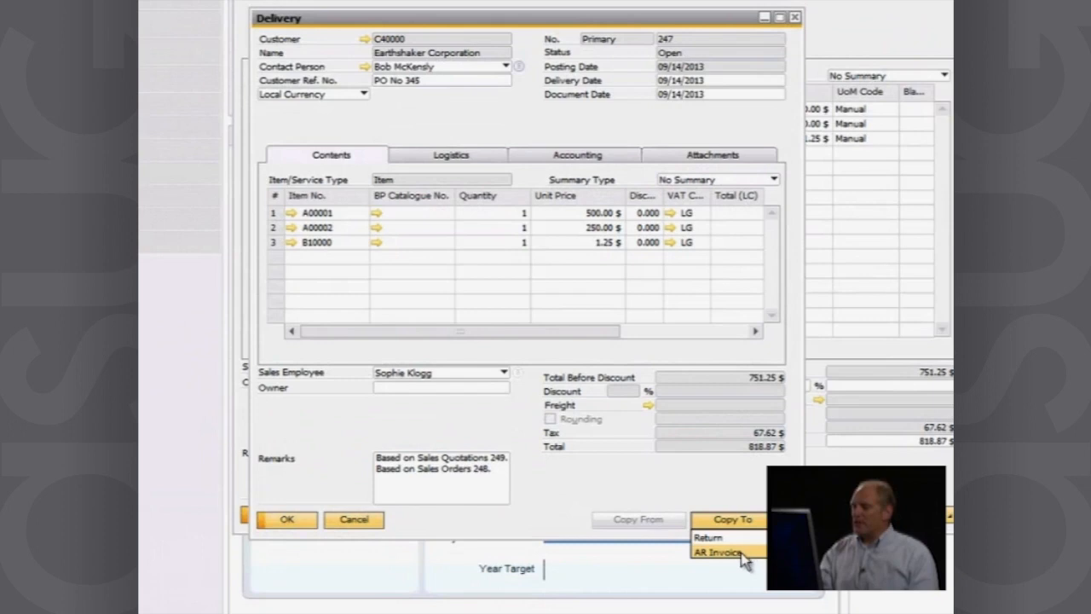
left_click(720, 553)
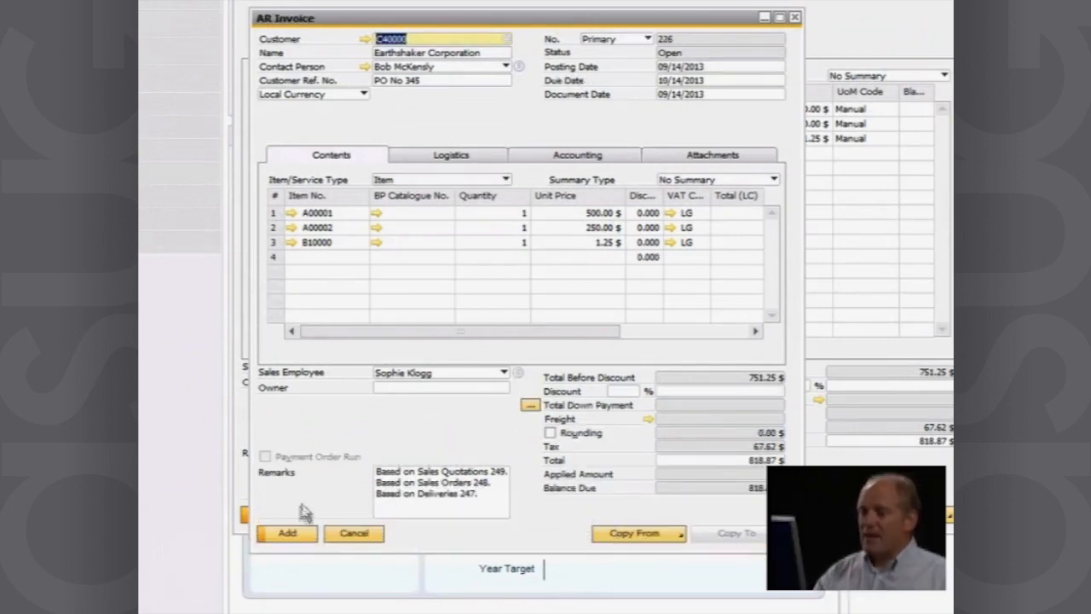
left_click(287, 532)
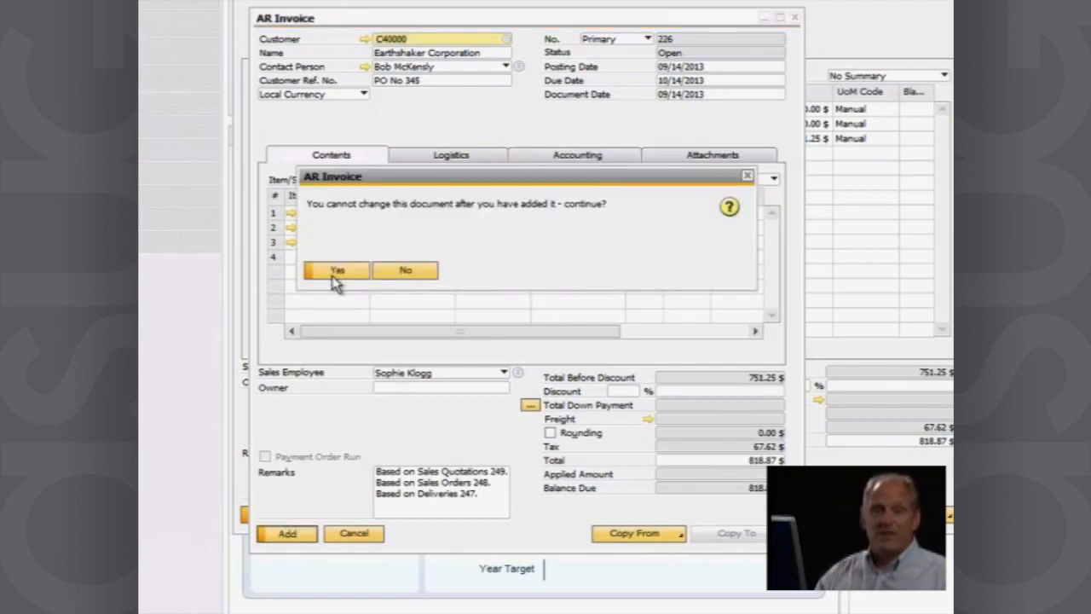
left_click(336, 269)
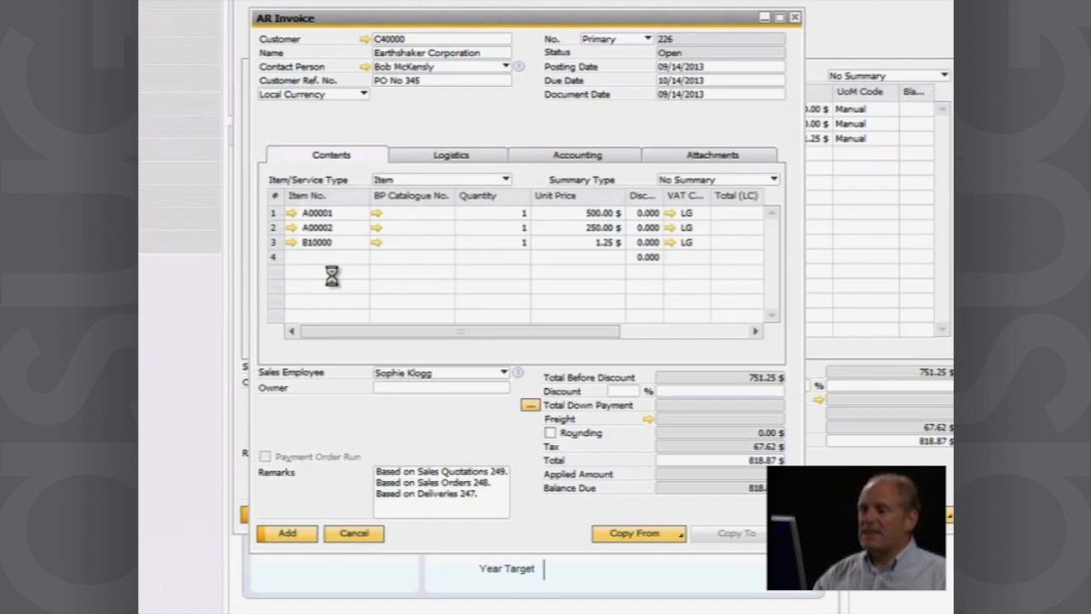